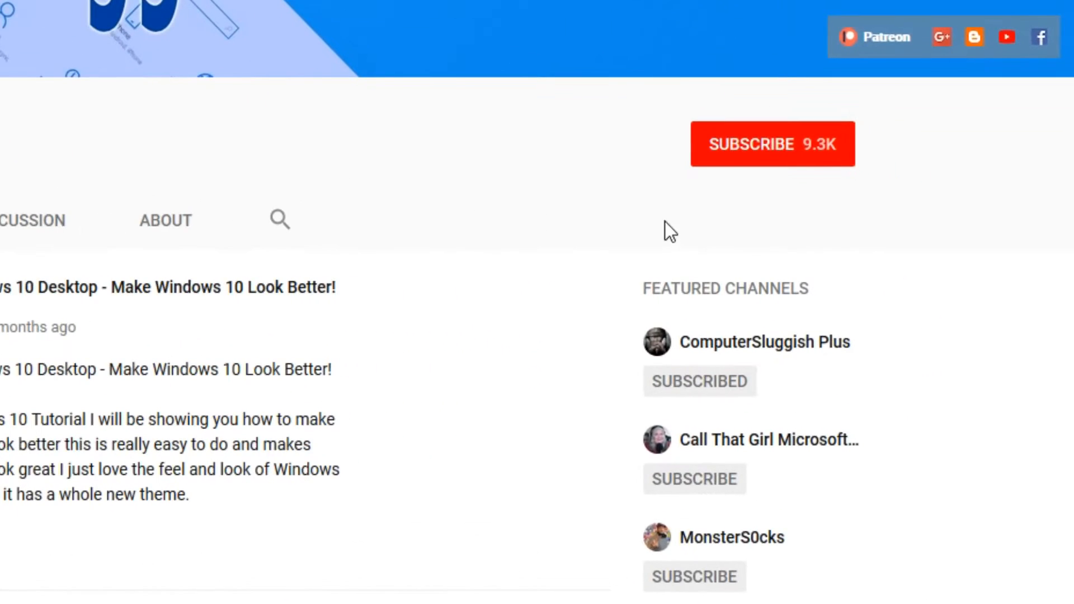
{"action": "mouse_move", "coordinate": [765, 161]}
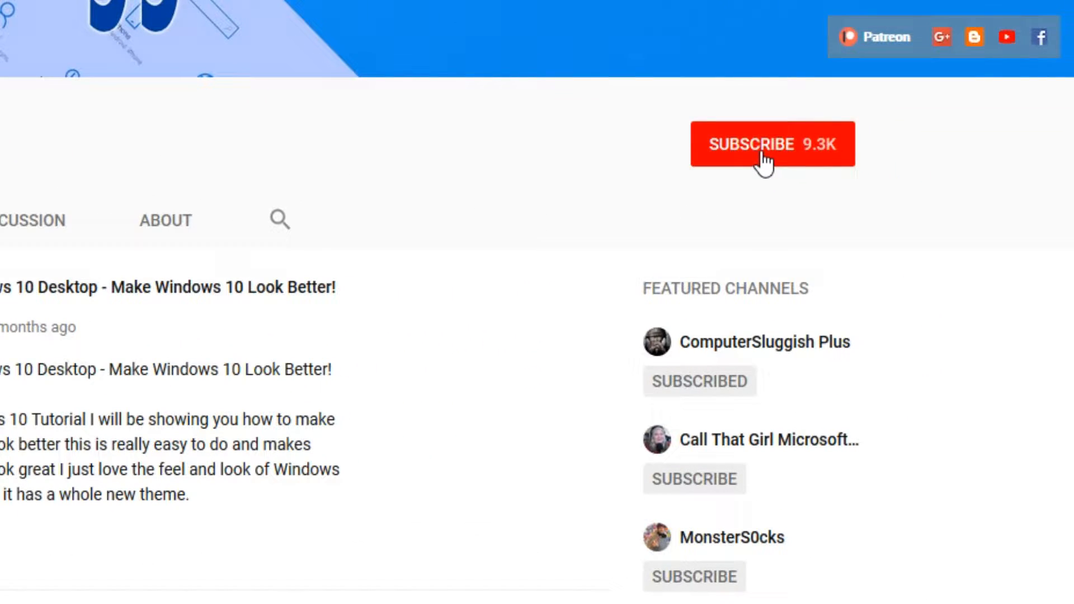
Subscribe to the tutorial YouTube channel showing 9.3K subscribers
{"action": "left_click", "coordinate": [773, 145]}
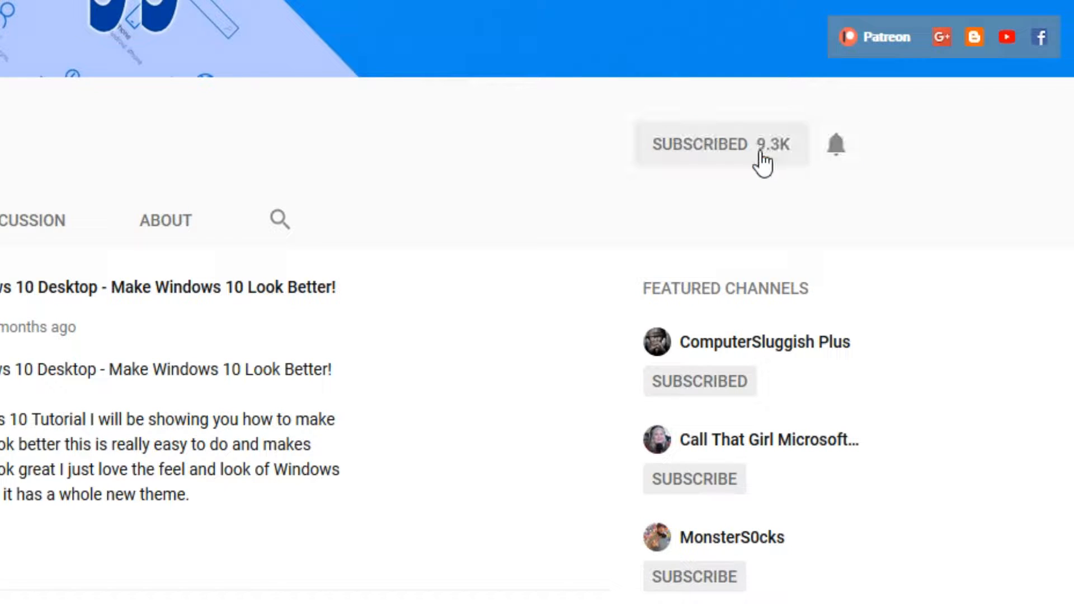
{"action": "mouse_move", "coordinate": [838, 148]}
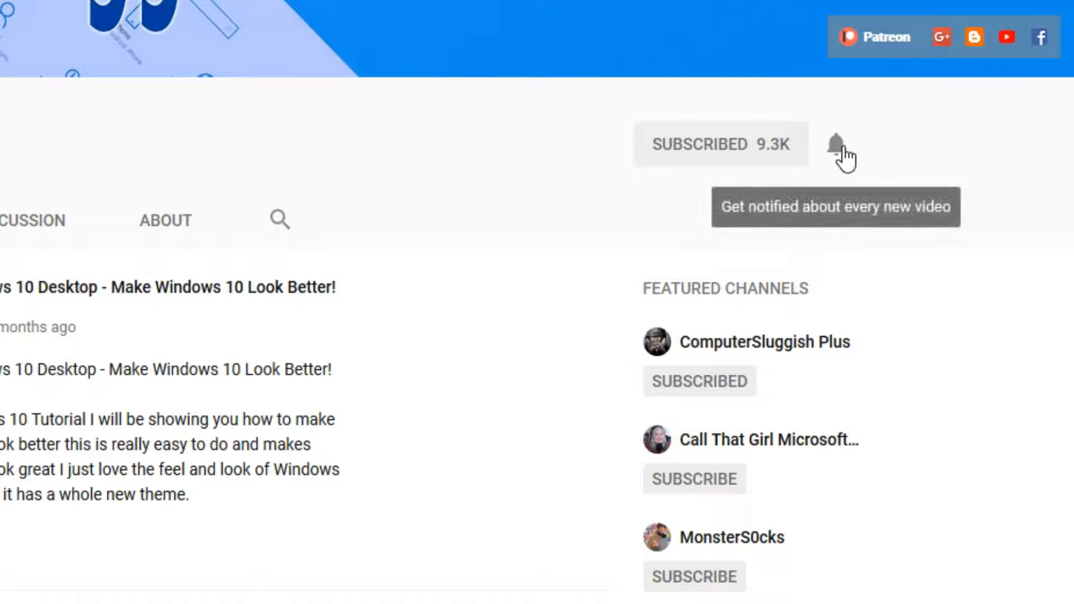
{"action": "scroll", "scroll_direction": "up", "scroll_amount": 3}
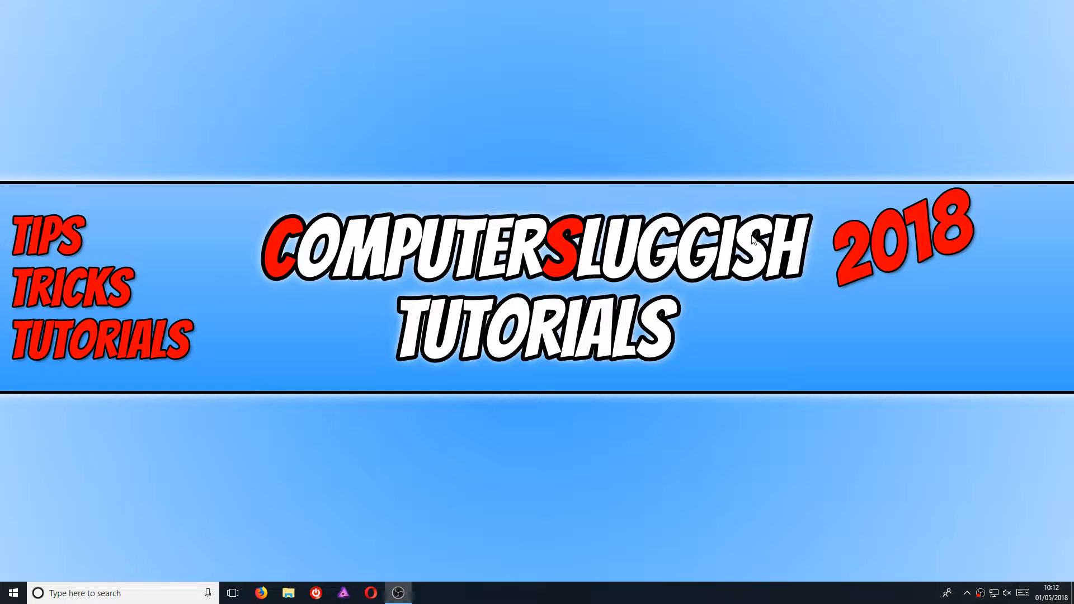
{"action": "mouse_move", "coordinate": [454, 177]}
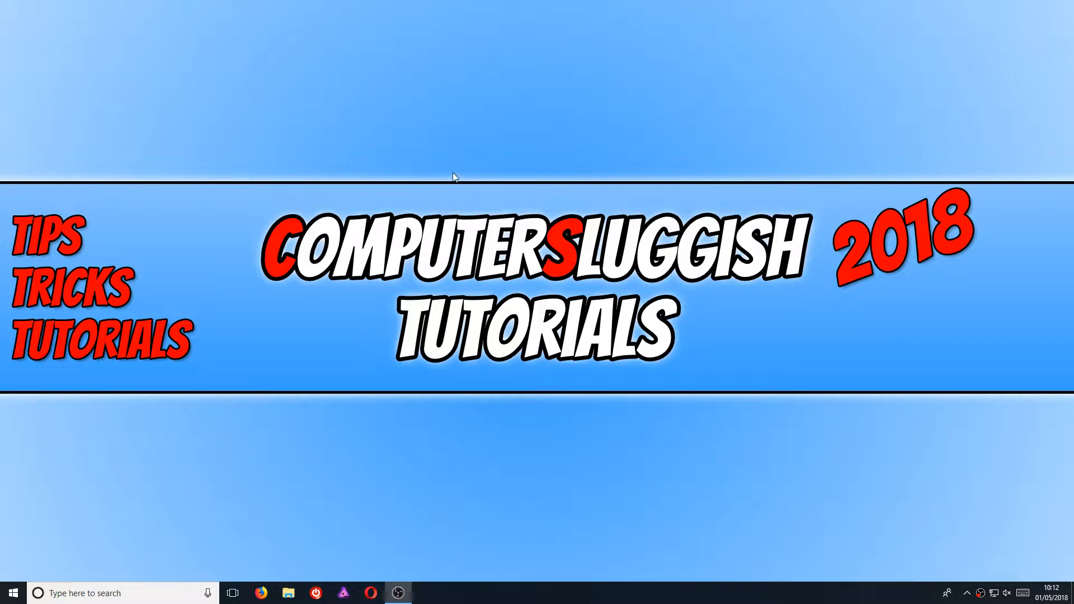
{"action": "mouse_move", "coordinate": [306, 233]}
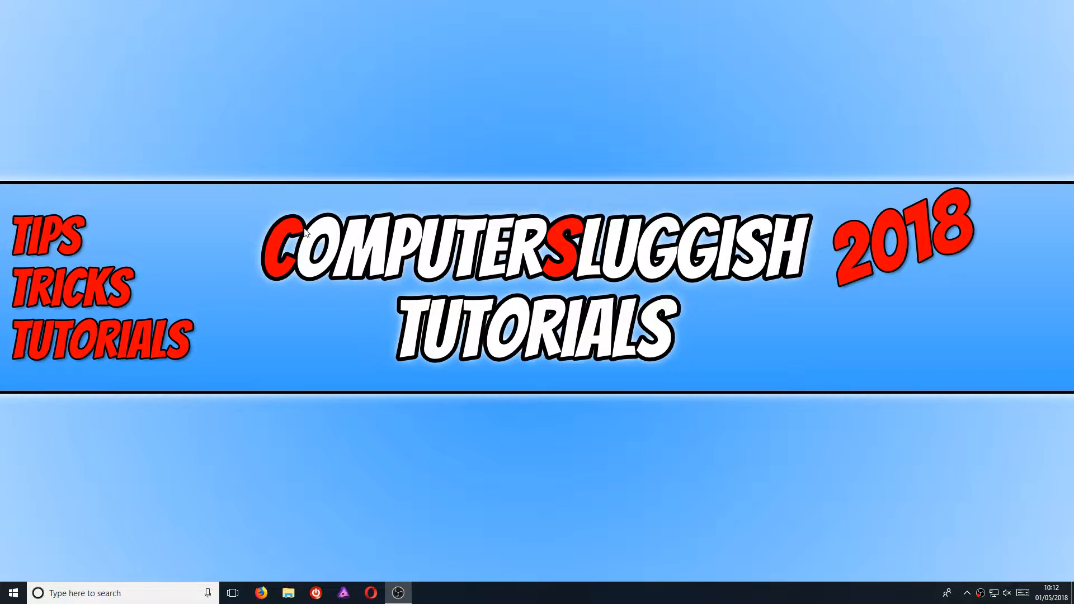
Search Start for 'services' and launch the Services desktop app
{"action": "type", "text": "services"}
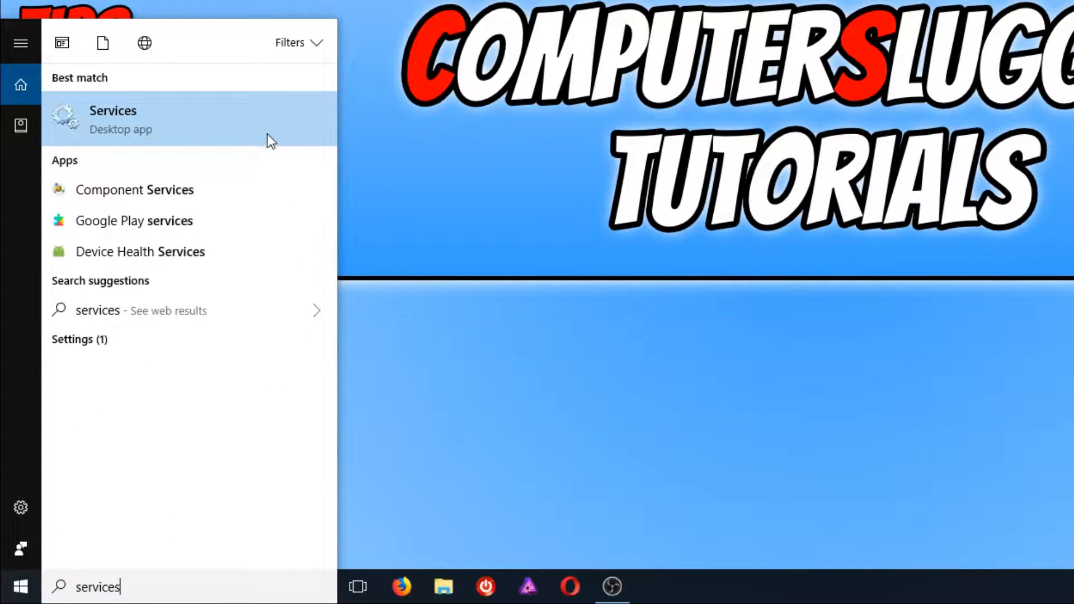
{"action": "left_click", "coordinate": [112, 120]}
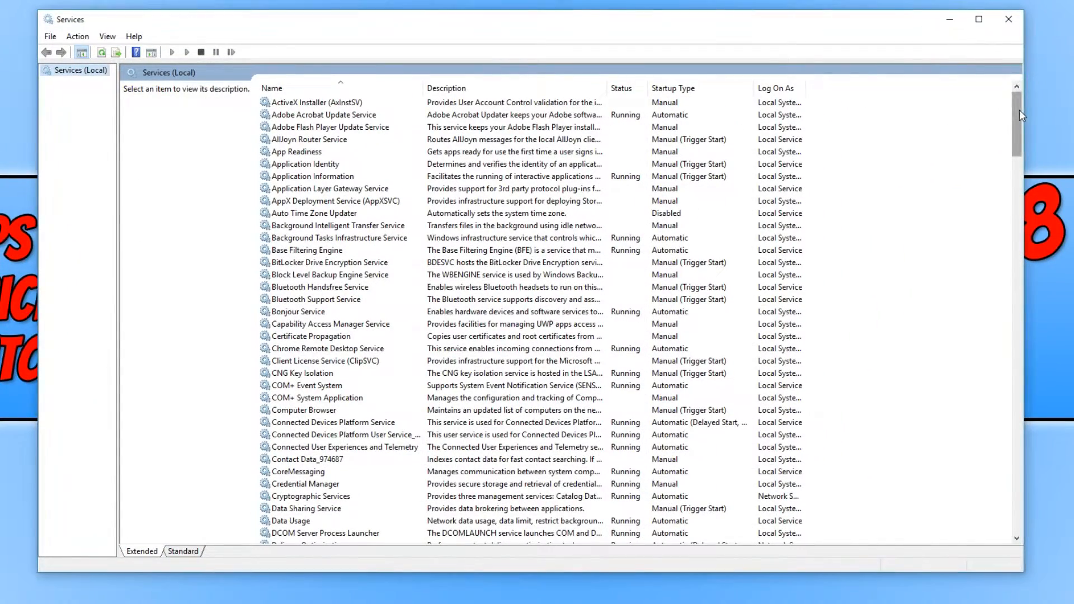
Locate Print Spooler in the services list and bring up its actions
{"action": "scroll", "scroll_direction": "down", "scroll_amount": 3}
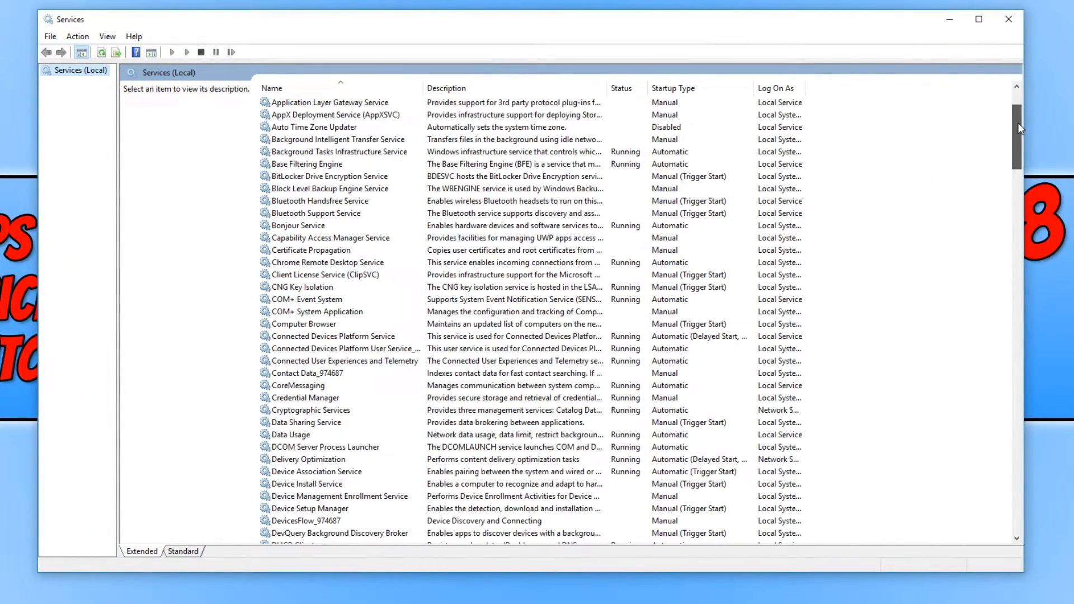
{"action": "scroll", "scroll_direction": "down", "scroll_amount": 3}
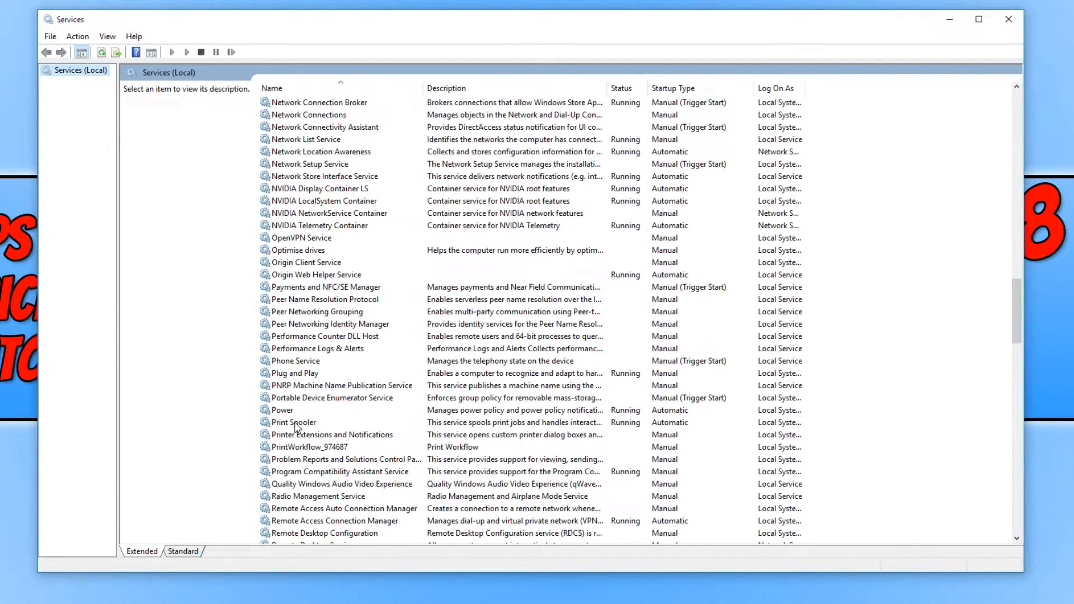
{"action": "right_click", "coordinate": [292, 422]}
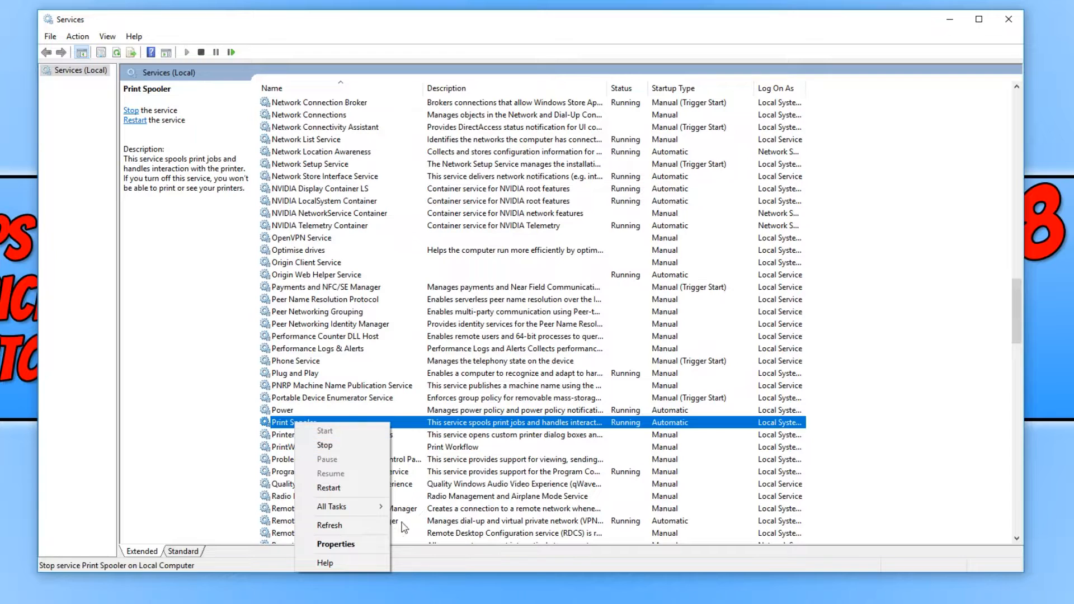
Stop the Print Spooler service from its Properties dialog and confirm with OK
{"action": "left_click", "coordinate": [335, 544]}
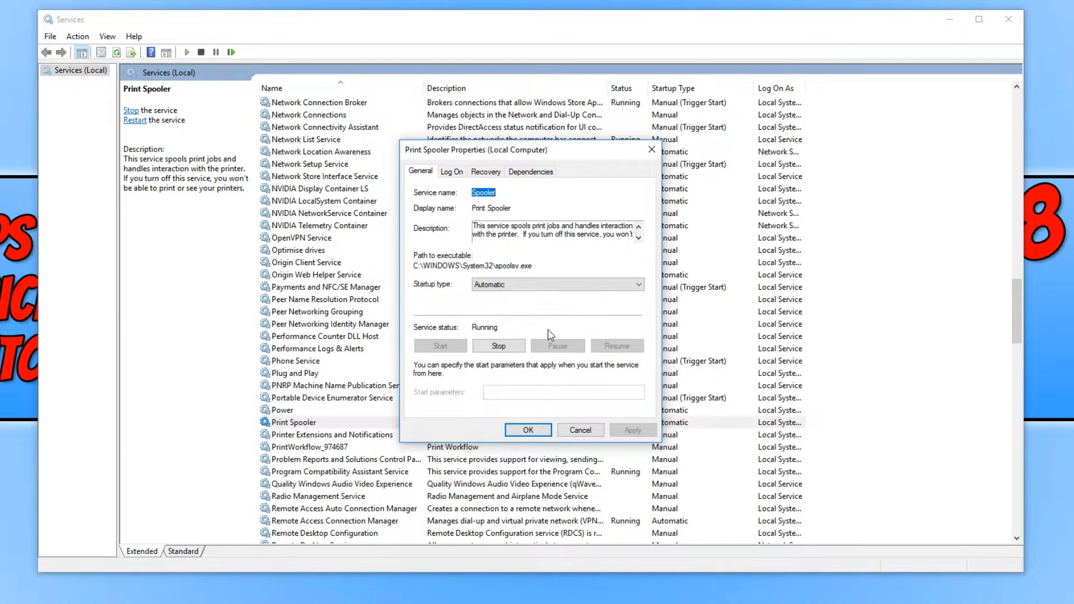
{"action": "left_click", "coordinate": [499, 346]}
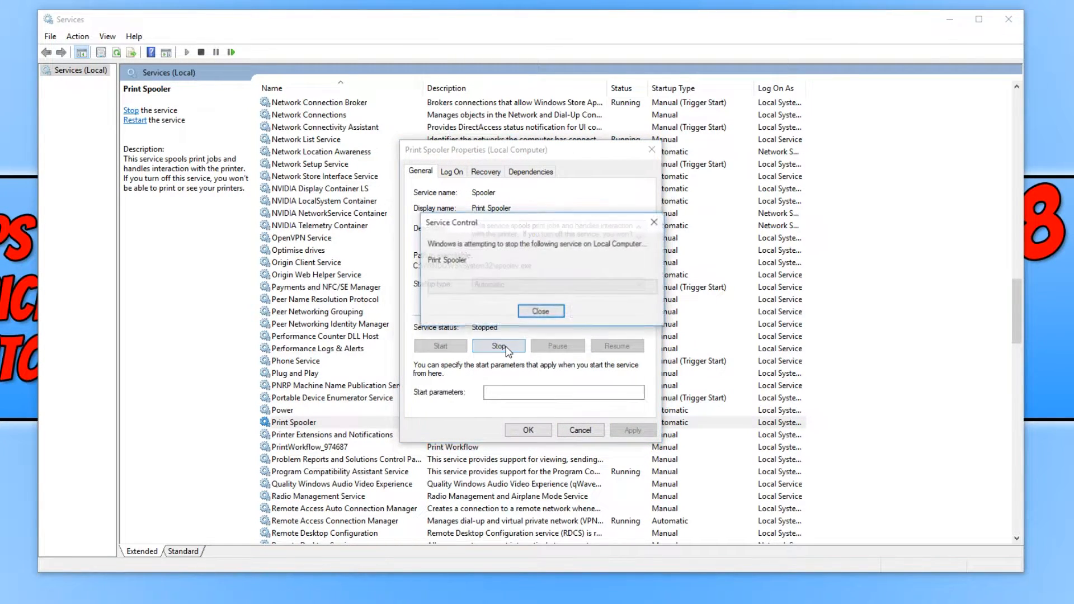
{"action": "left_click", "coordinate": [541, 311]}
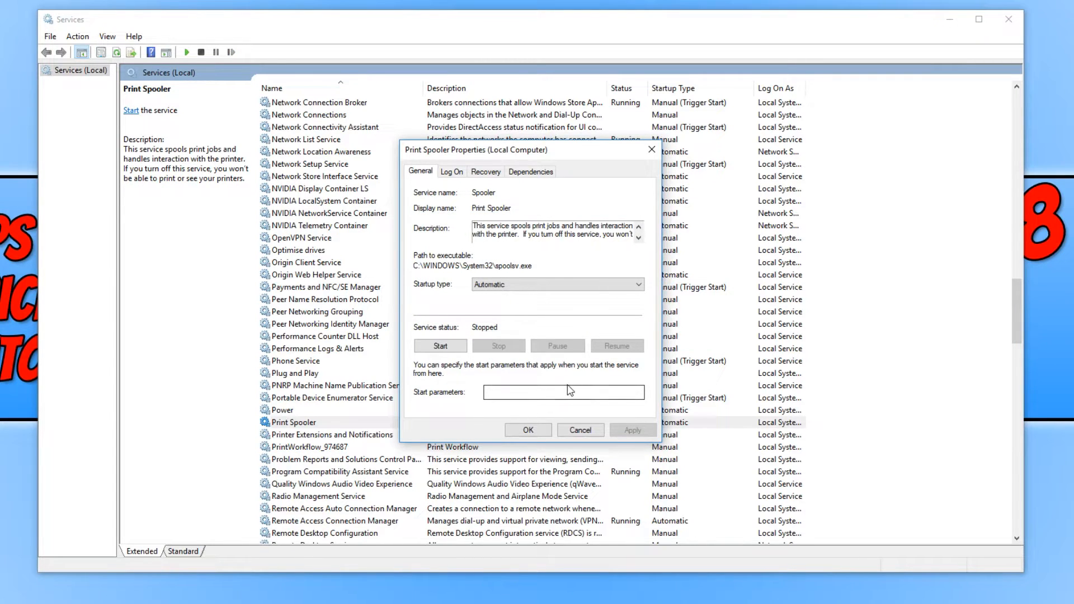
{"action": "mouse_move", "coordinate": [463, 335]}
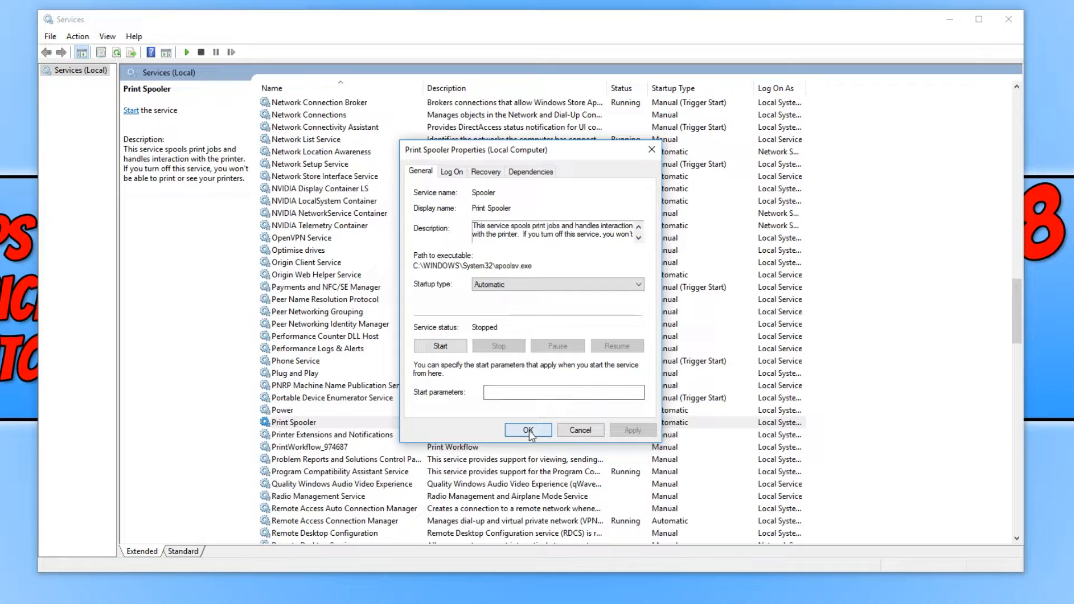
{"action": "left_click", "coordinate": [527, 430]}
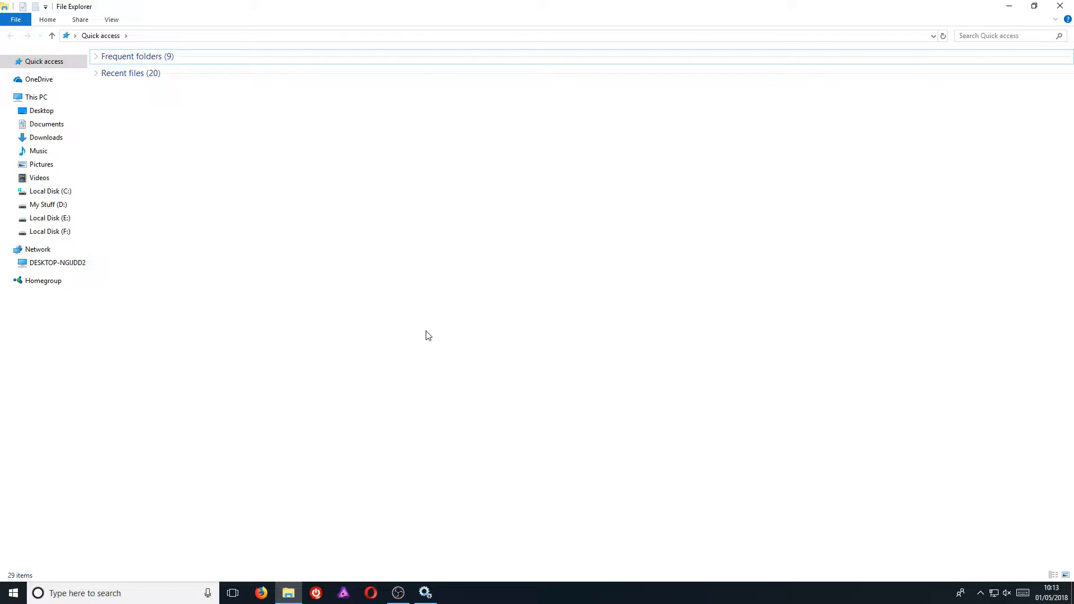
Paste %WINDIR%\system32\spool\printers into the File Explorer address bar
{"action": "right_click", "coordinate": [93, 36]}
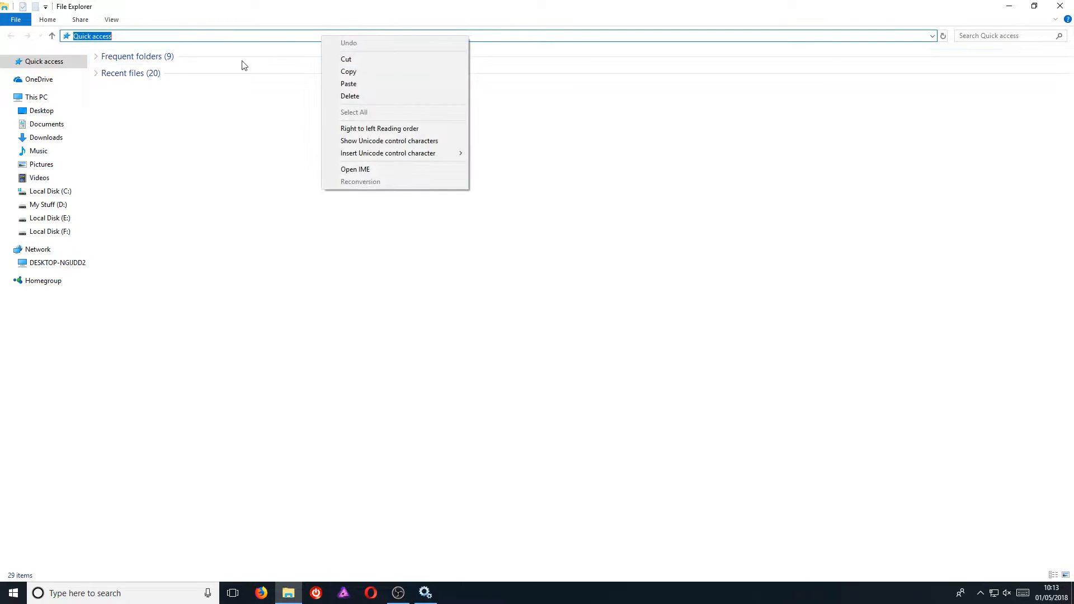
{"action": "left_click", "coordinate": [348, 84]}
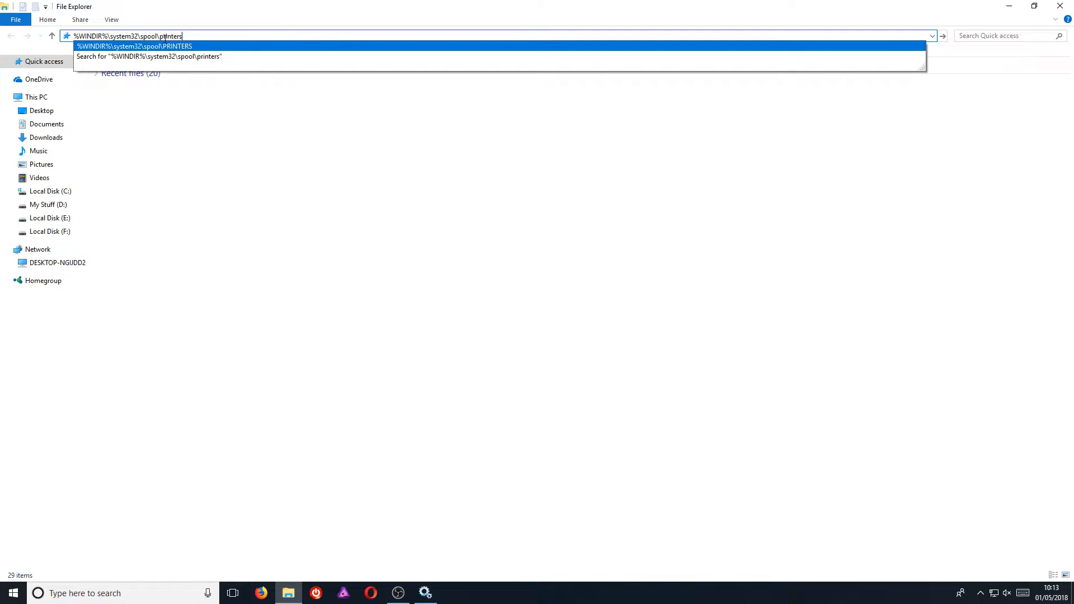
{"action": "mouse_move", "coordinate": [351, 5]}
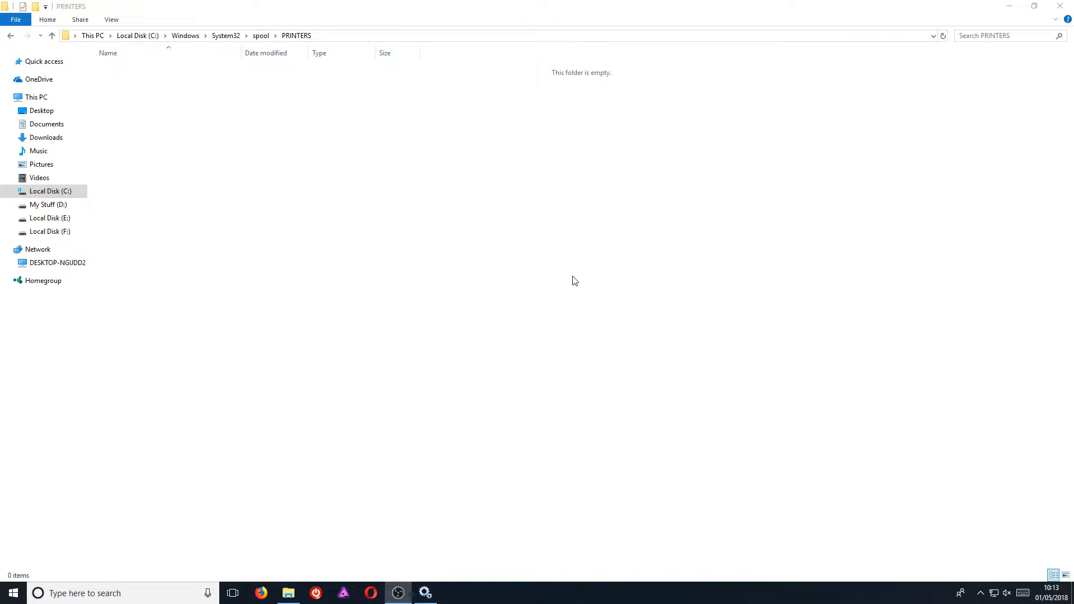
{"action": "mouse_move", "coordinate": [694, 481]}
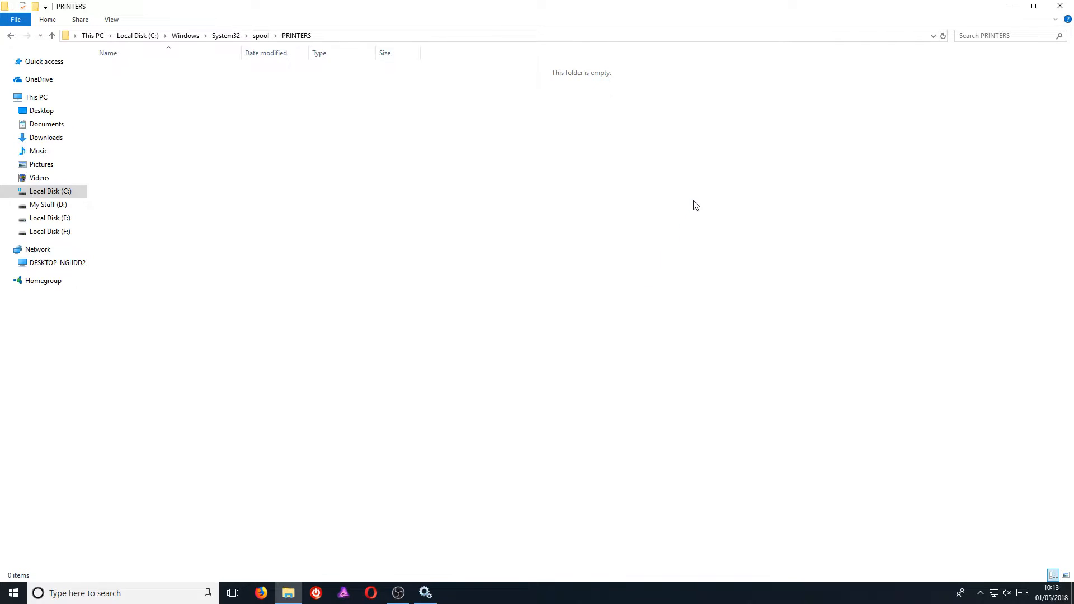
{"action": "mouse_move", "coordinate": [680, 180]}
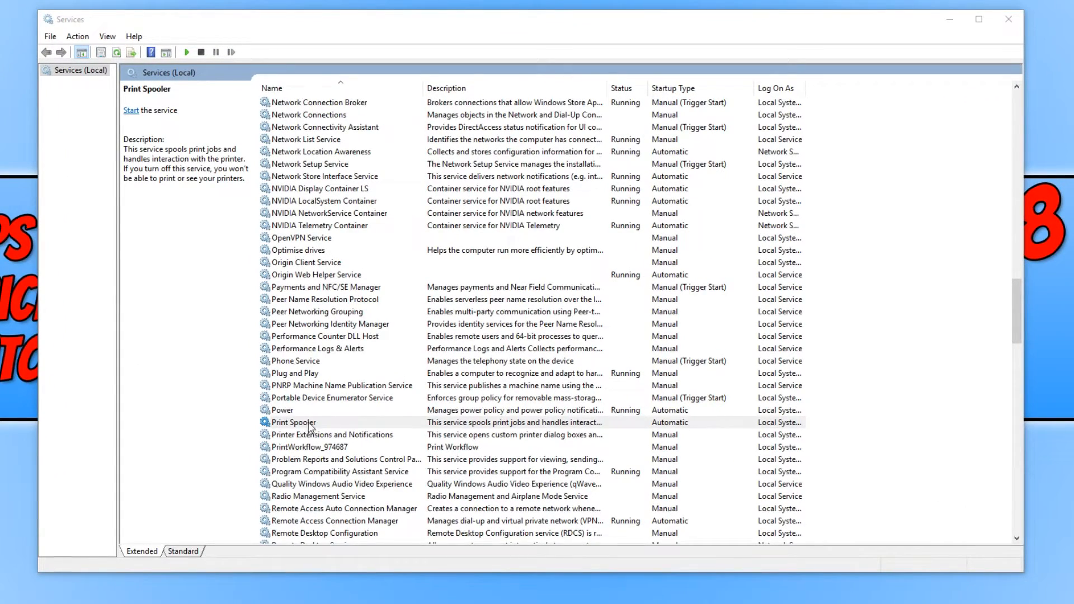
Start Print Spooler again from its Properties so it shows Running, then close Services
{"action": "right_click", "coordinate": [292, 422]}
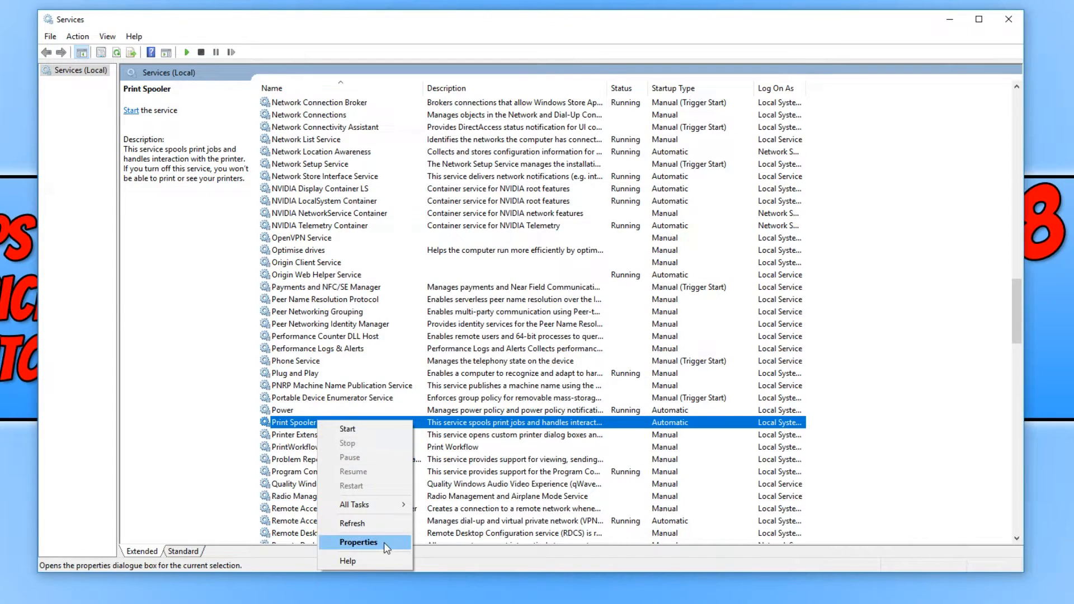
{"action": "left_click", "coordinate": [358, 542]}
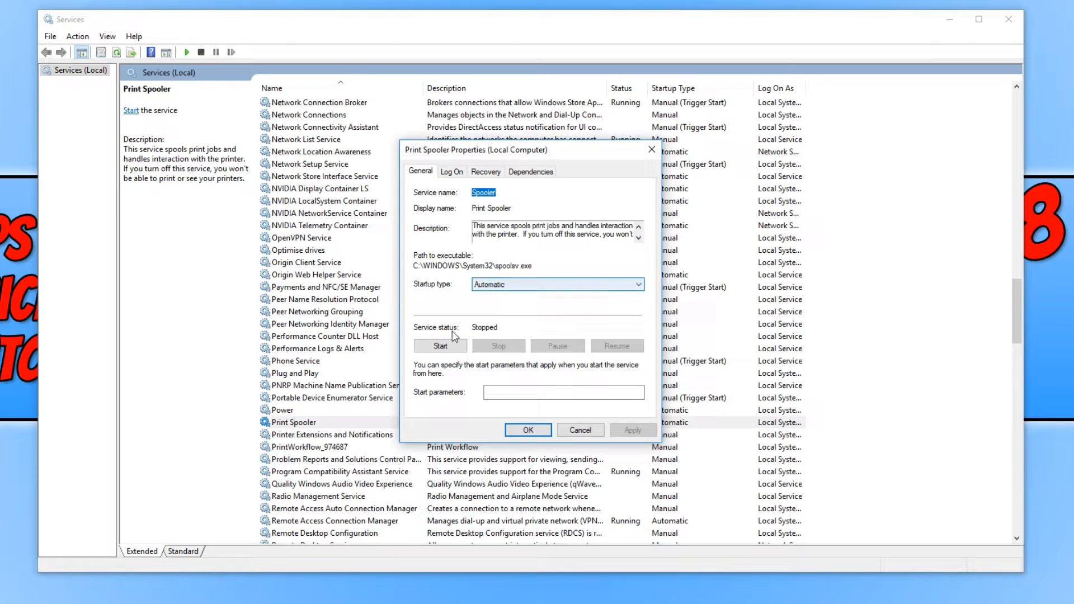
{"action": "left_click", "coordinate": [441, 346]}
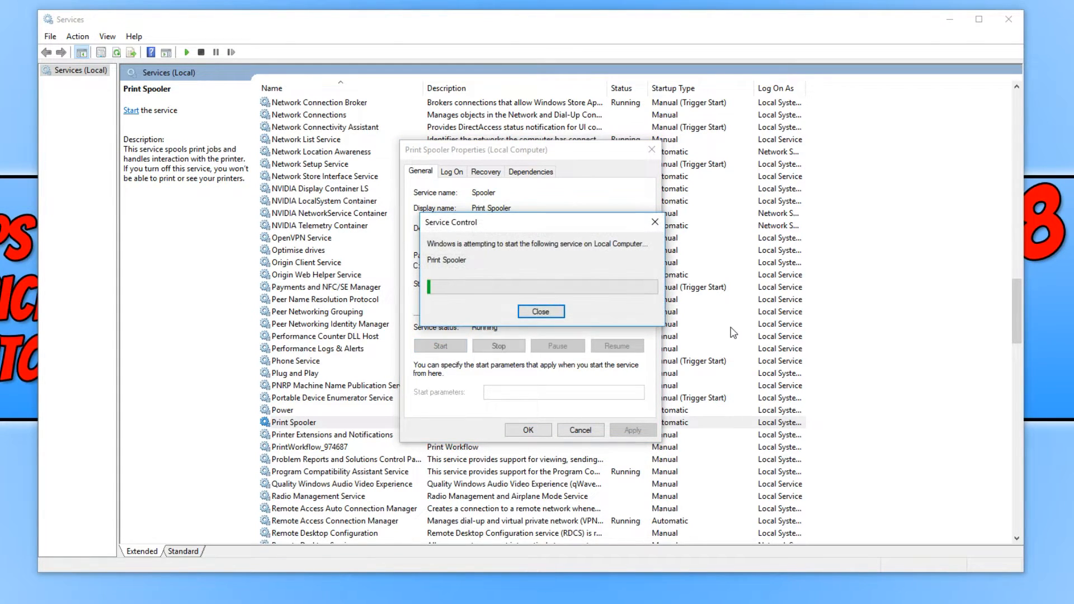
{"action": "left_click", "coordinate": [540, 312]}
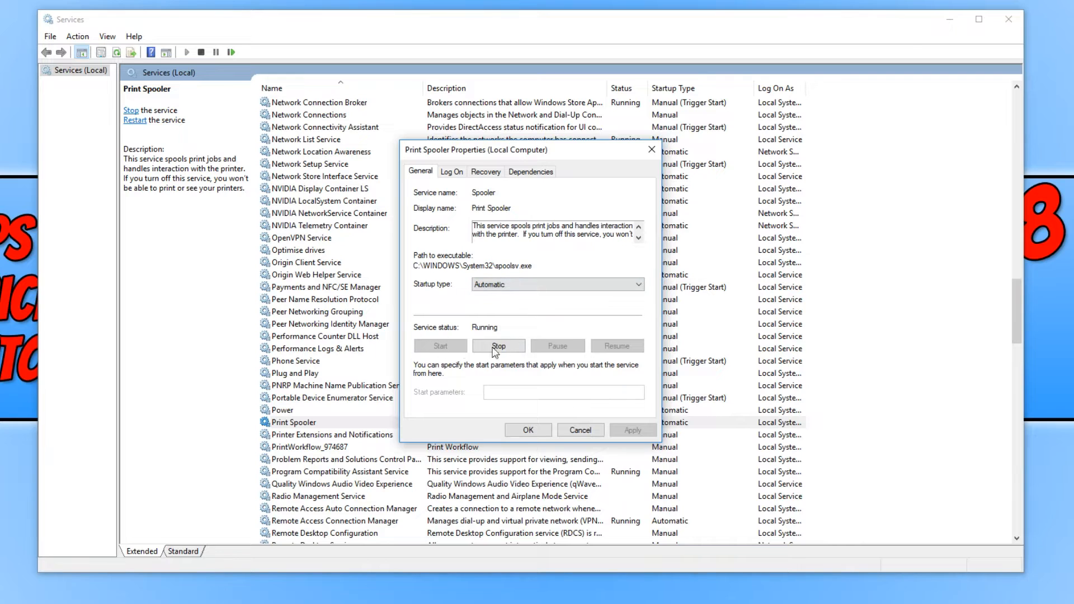
{"action": "mouse_move", "coordinate": [542, 418]}
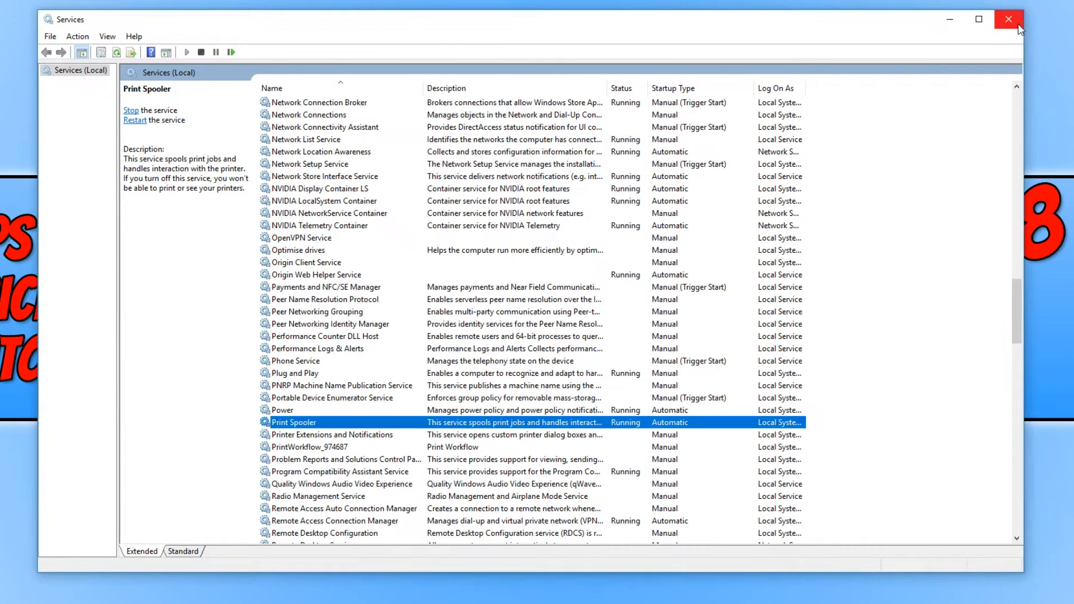
{"action": "left_click", "coordinate": [1009, 19]}
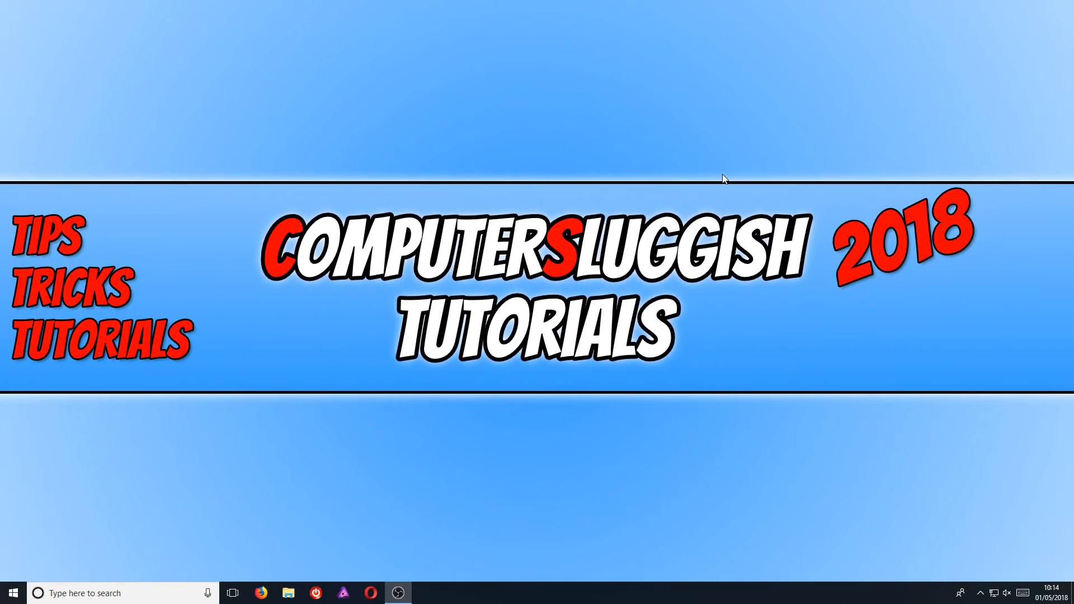